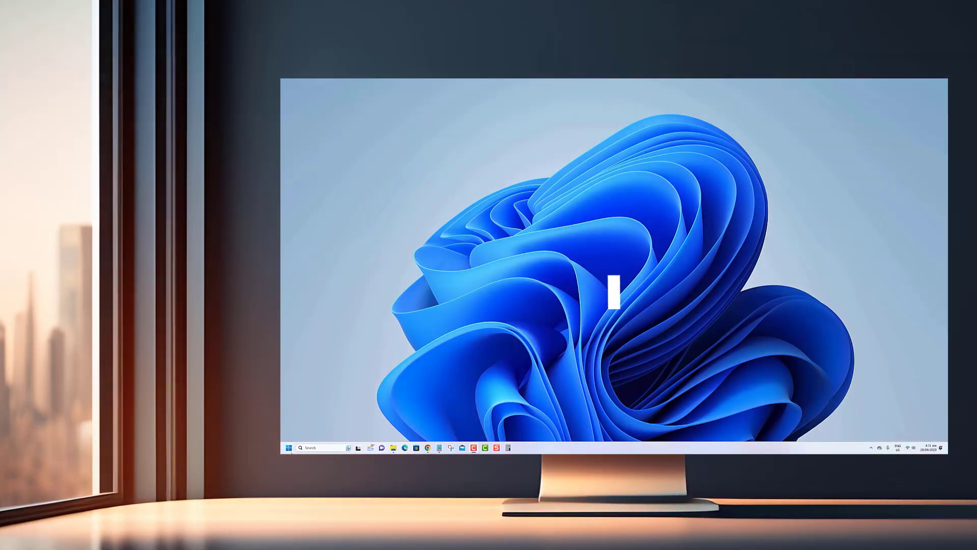
Browse Settings categories, visiting Network & internet and Bluetooth & devices from the System overview
{"action": "left_click", "coordinate": [289, 448]}
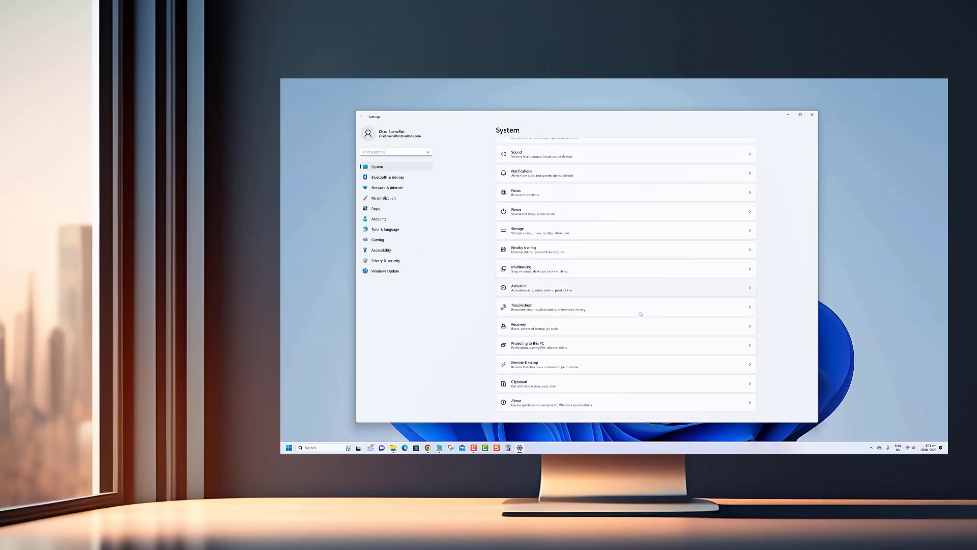
{"action": "left_click", "coordinate": [386, 187]}
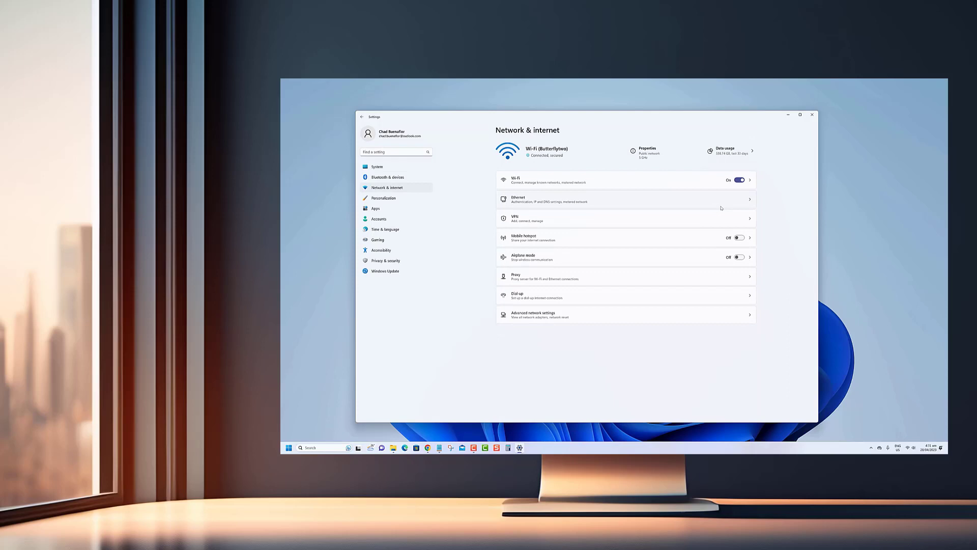
{"action": "mouse_move", "coordinate": [684, 254]}
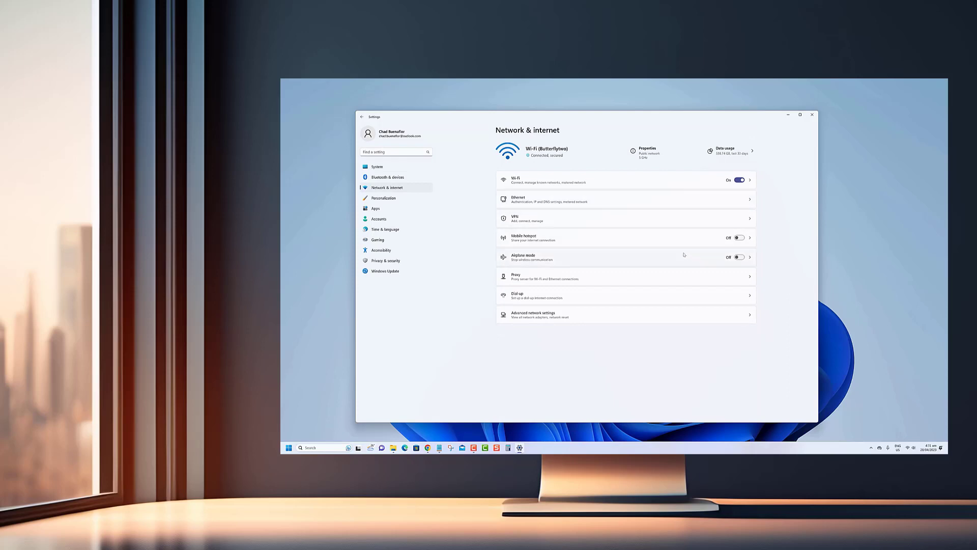
{"action": "left_click", "coordinate": [377, 166]}
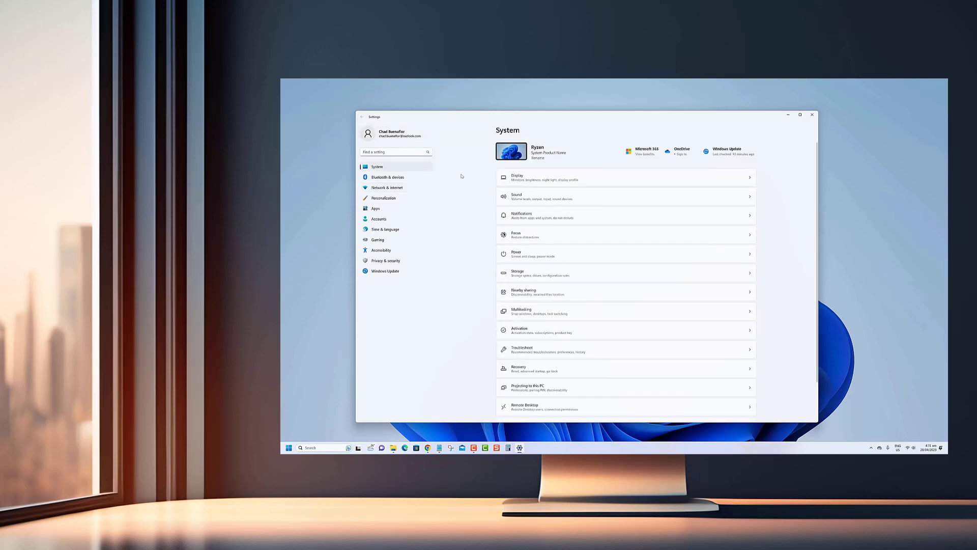
{"action": "left_click", "coordinate": [388, 177]}
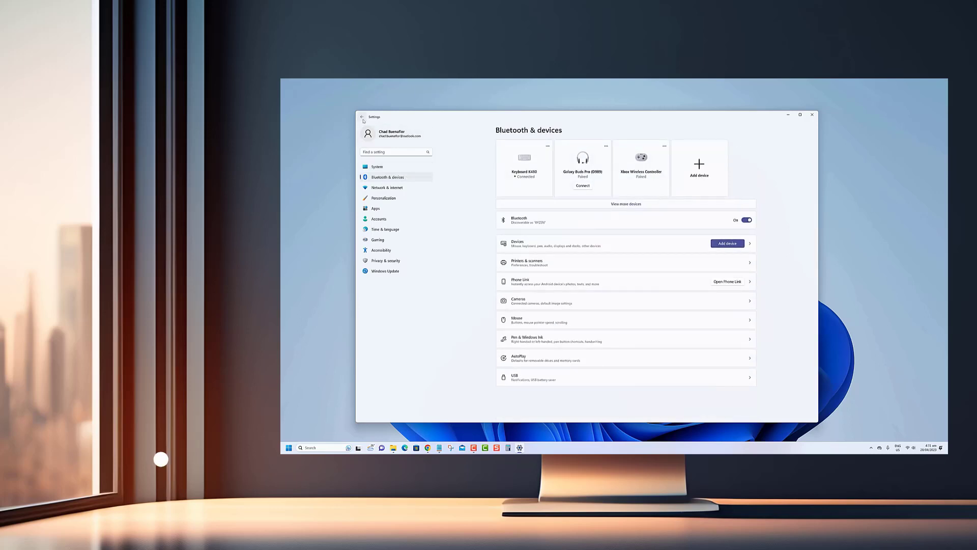
{"action": "left_click", "coordinate": [376, 166]}
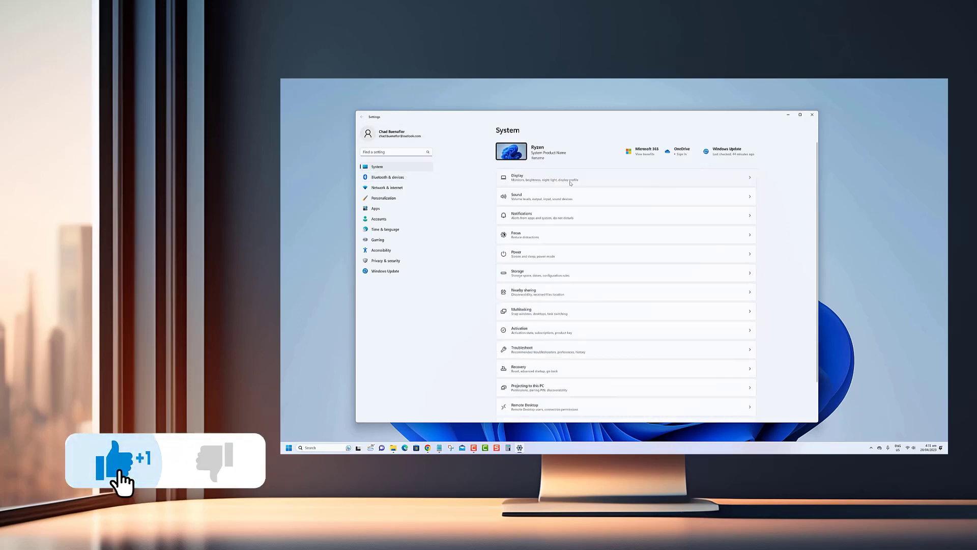
{"action": "left_click", "coordinate": [376, 208]}
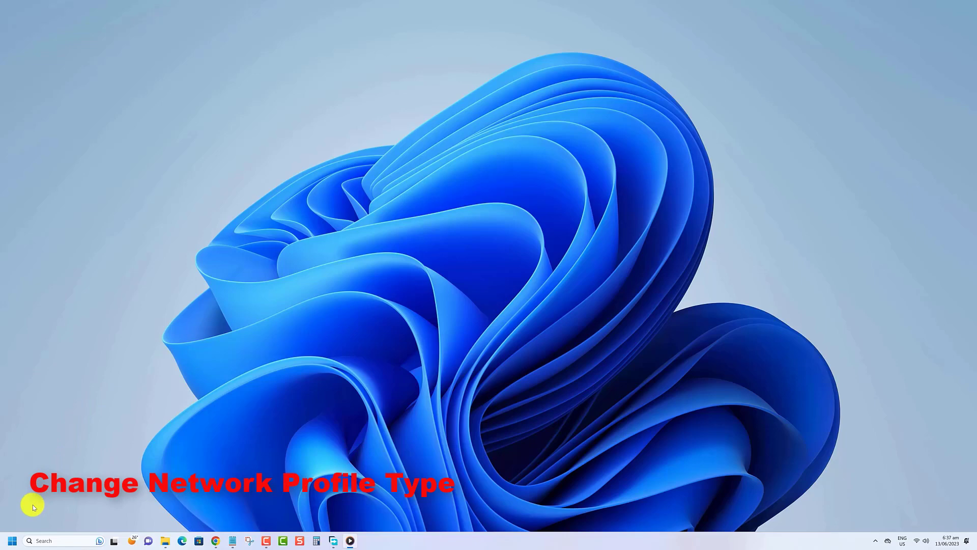
Reach the Butterflytwo Wi-Fi properties page via Start > Settings > Network & internet > Wi-Fi
{"action": "right_click", "coordinate": [11, 540]}
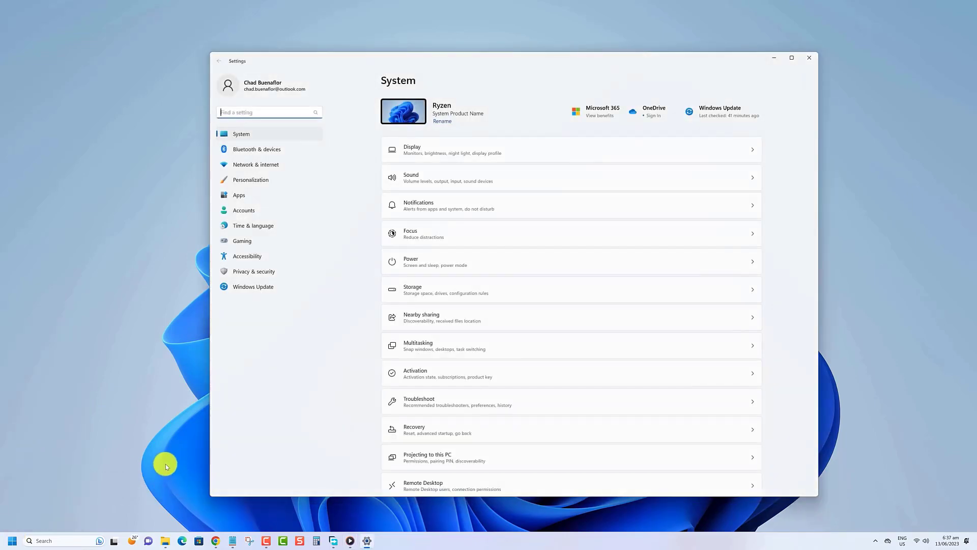
{"action": "mouse_move", "coordinate": [265, 242]}
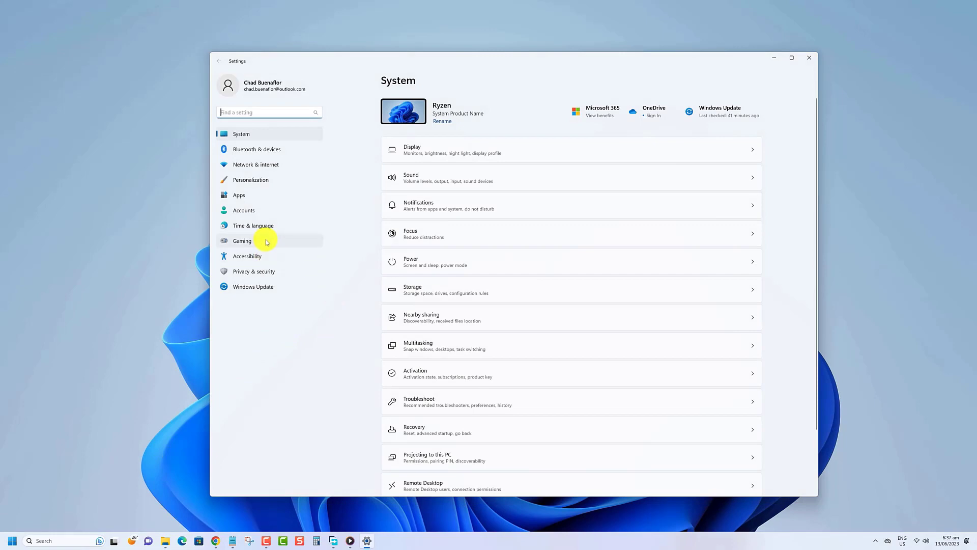
{"action": "left_click", "coordinate": [255, 164]}
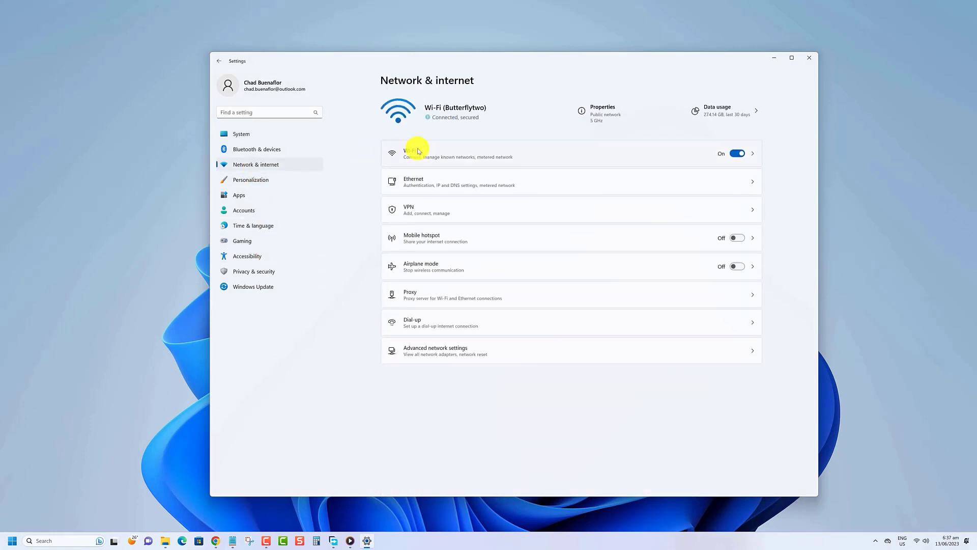
{"action": "left_click", "coordinate": [414, 153]}
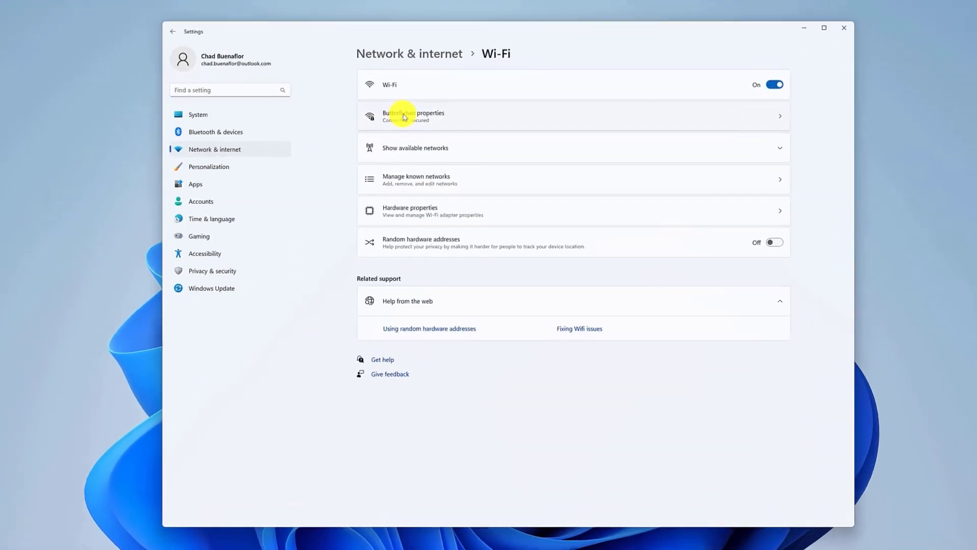
{"action": "left_click", "coordinate": [414, 116]}
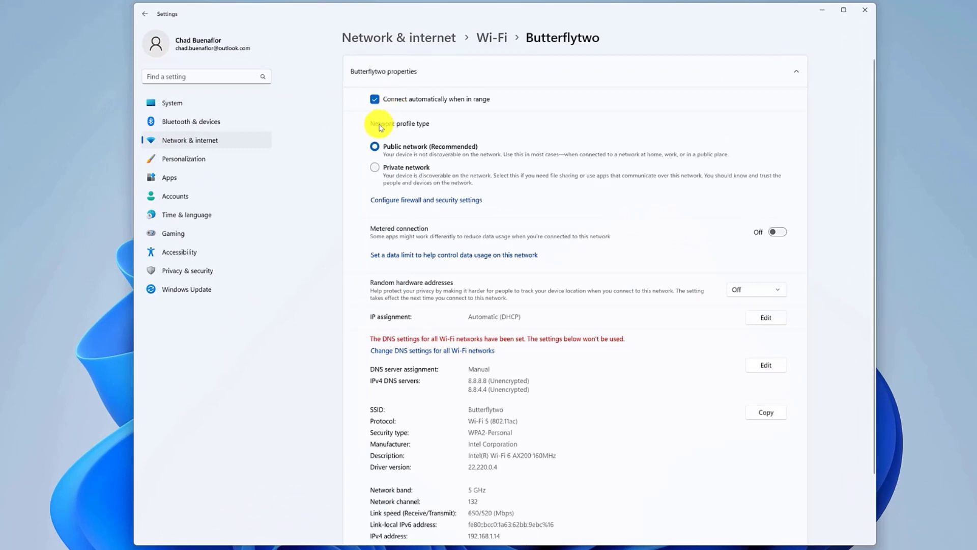
{"action": "mouse_move", "coordinate": [394, 164]}
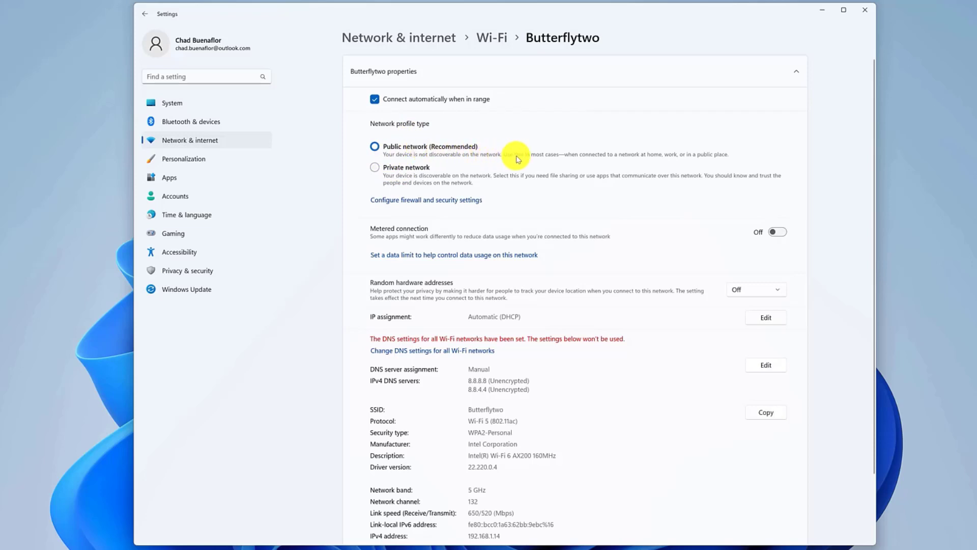
{"action": "mouse_move", "coordinate": [656, 167]}
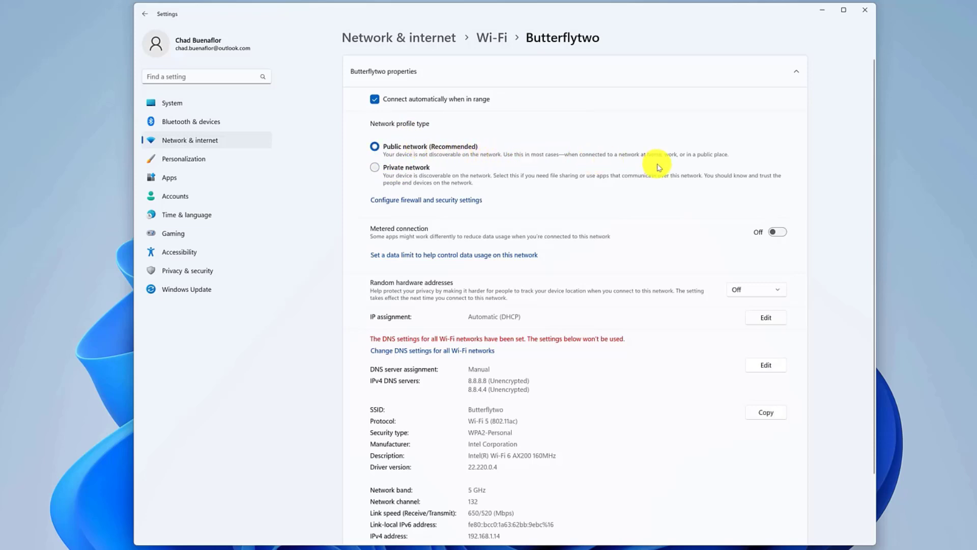
{"action": "mouse_move", "coordinate": [535, 166]}
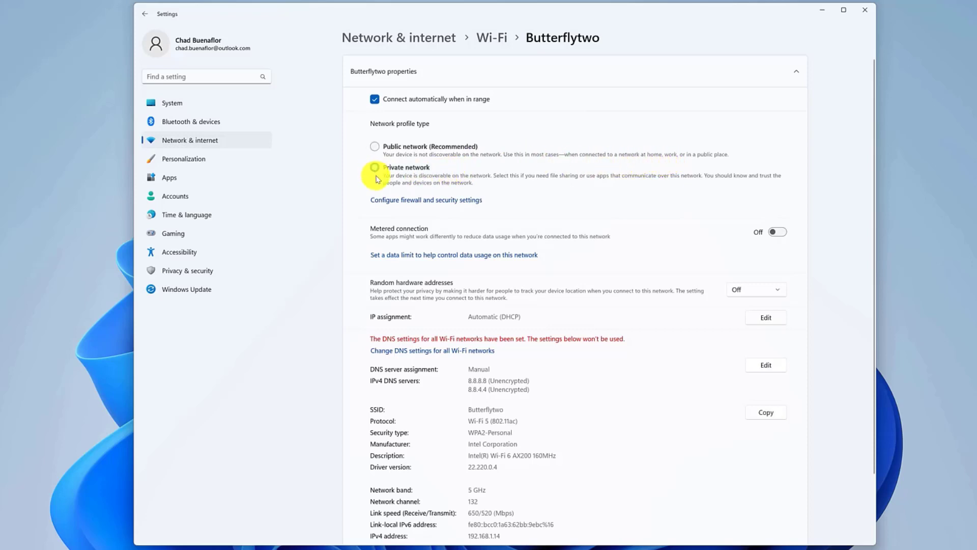
Set the Butterflytwo network profile type to Private network
{"action": "left_click", "coordinate": [375, 167]}
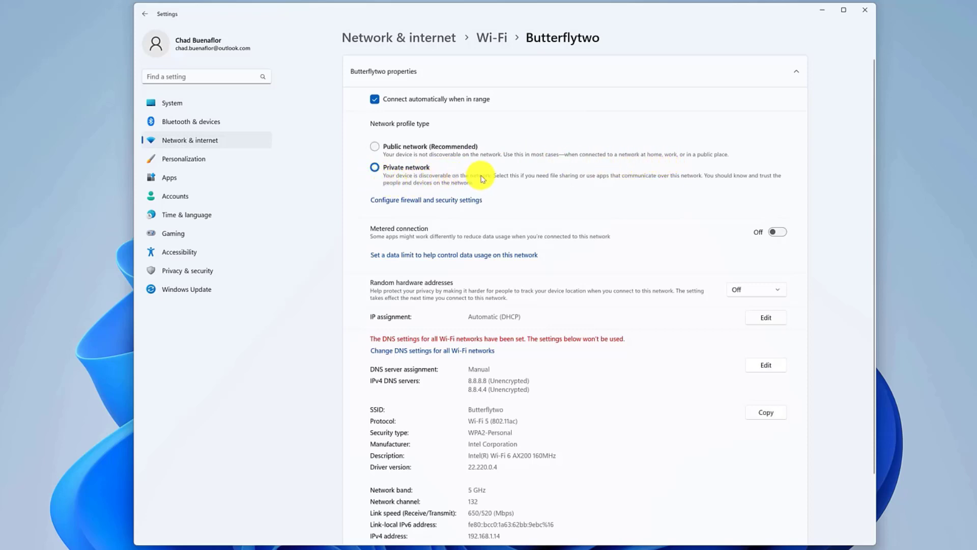
{"action": "mouse_move", "coordinate": [557, 179]}
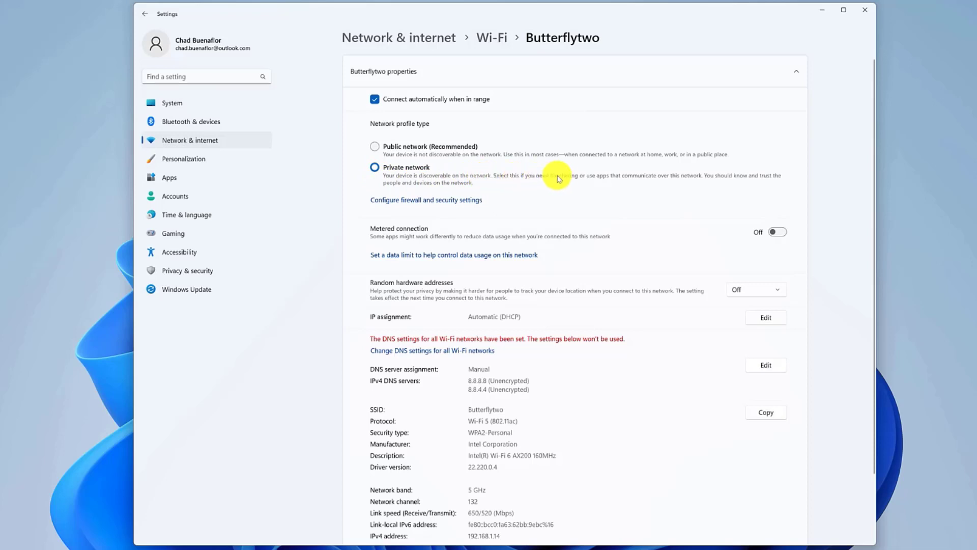
{"action": "mouse_move", "coordinate": [584, 186]}
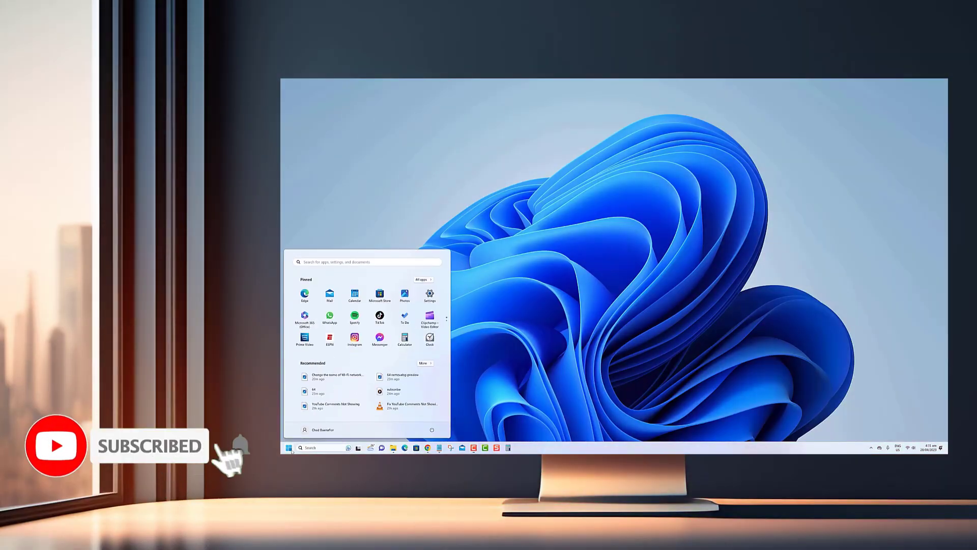
{"action": "left_click", "coordinate": [429, 293]}
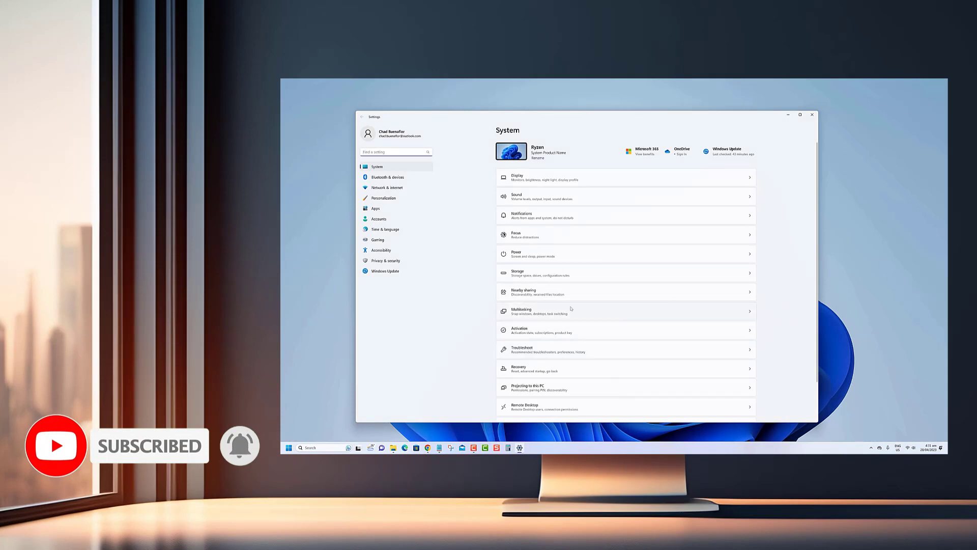
{"action": "scroll", "scroll_direction": "down", "scroll_amount": 3}
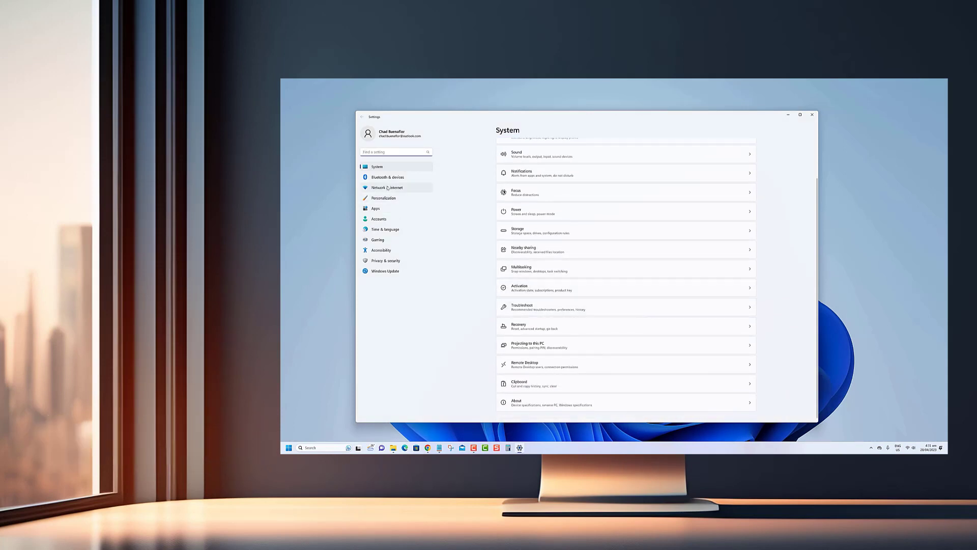